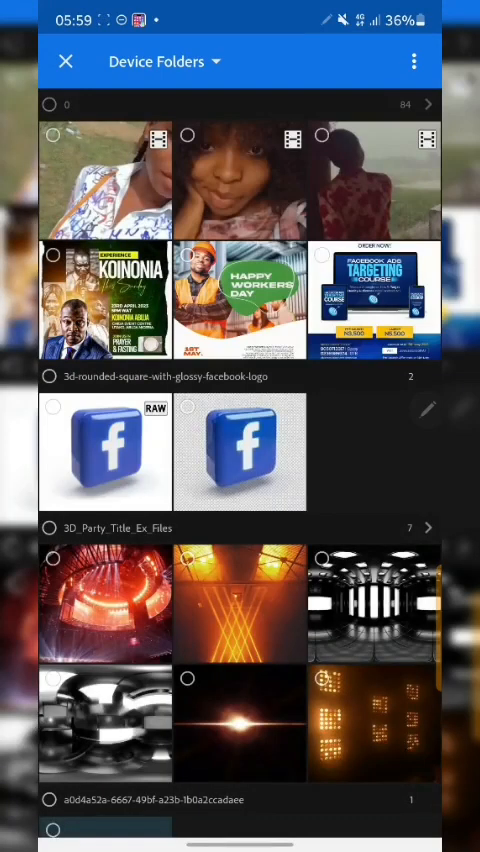
Open the 20:24 lock-screen flyer from the Download folder for editing.
scroll("down", 3)
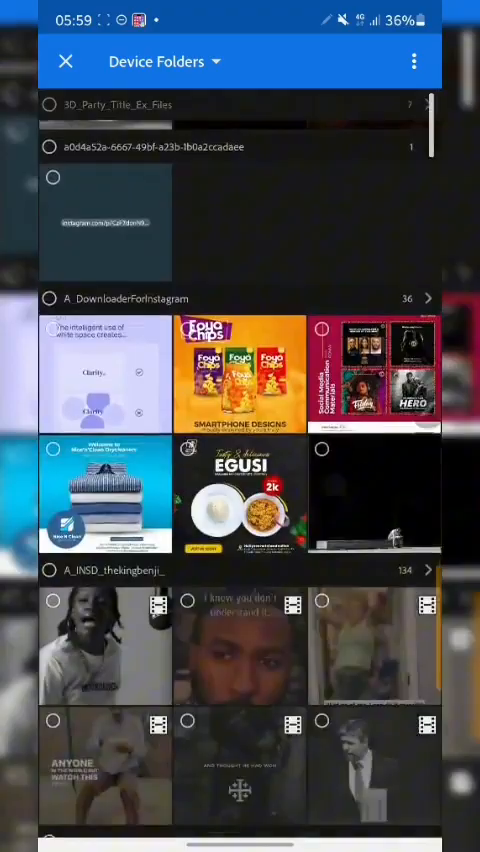
scroll("down", 3)
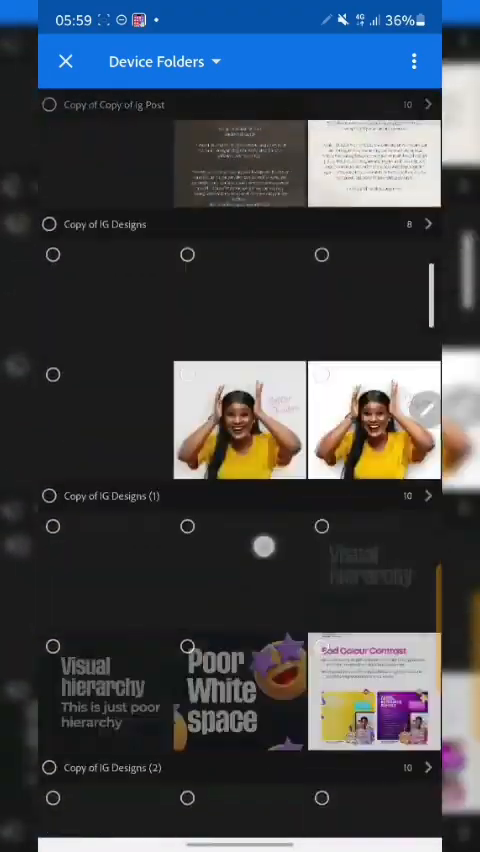
scroll("down", 3)
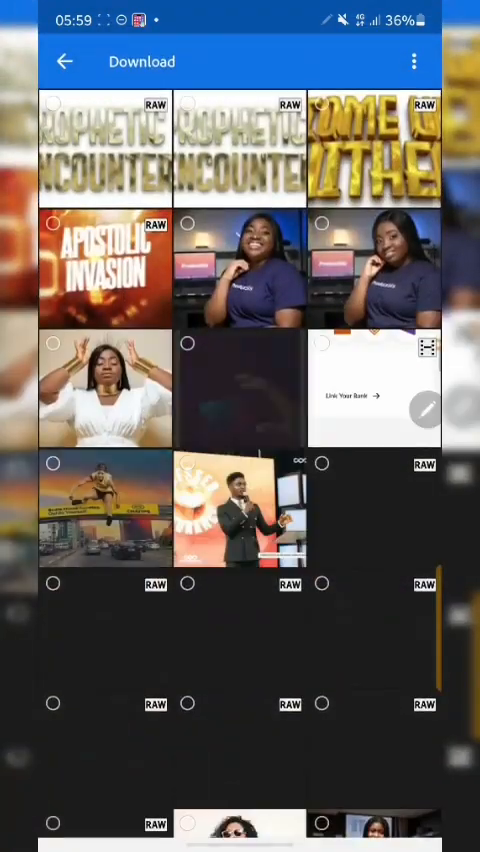
scroll("down", 3)
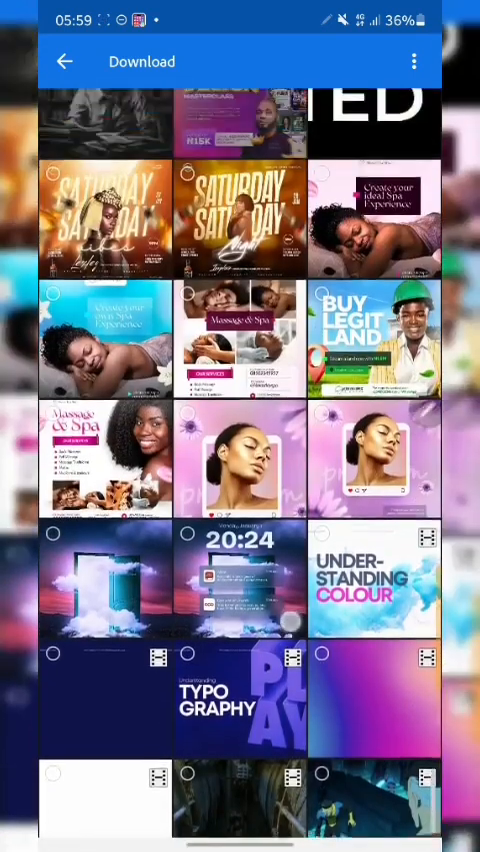
left_click(240, 584)
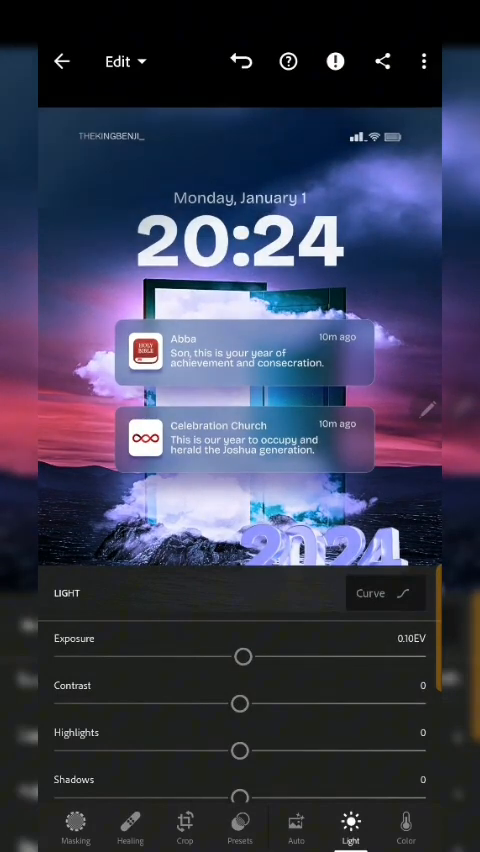
Set Exposure 0.20 EV, Contrast reset to 0, Highlights 14 and Shadows -12.
left_click_drag(244, 656, 248, 656)
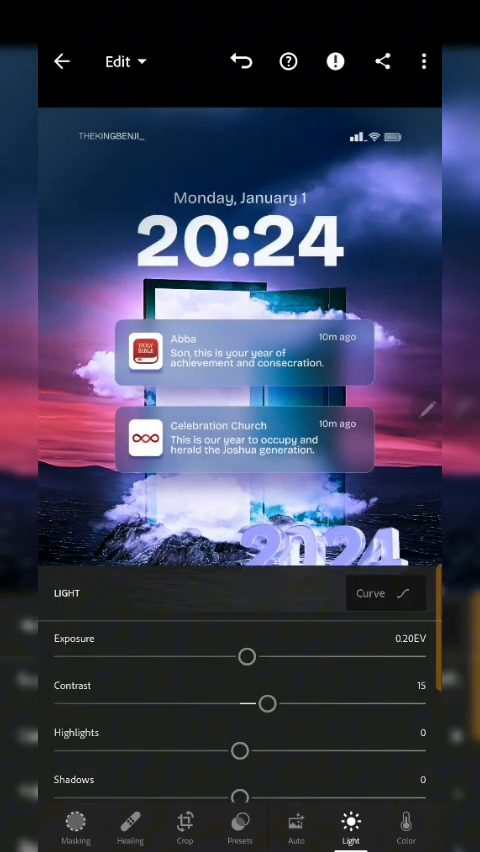
left_click_drag(268, 704, 240, 704)
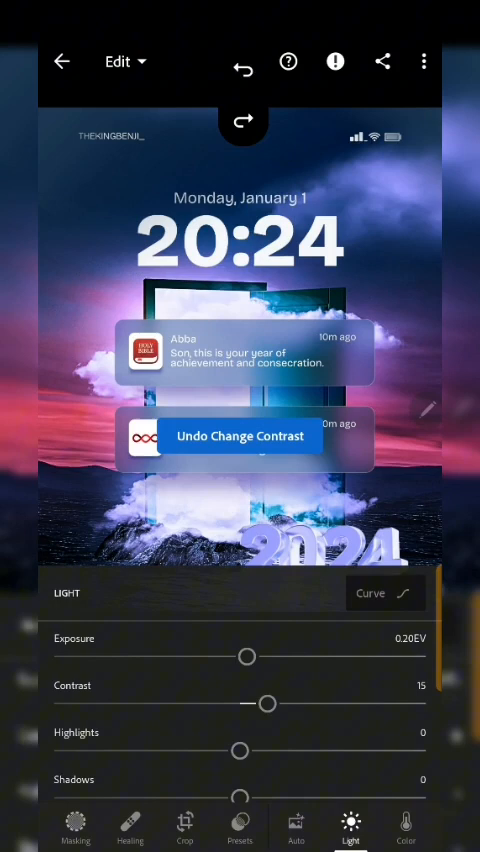
left_click_drag(268, 704, 286, 704)
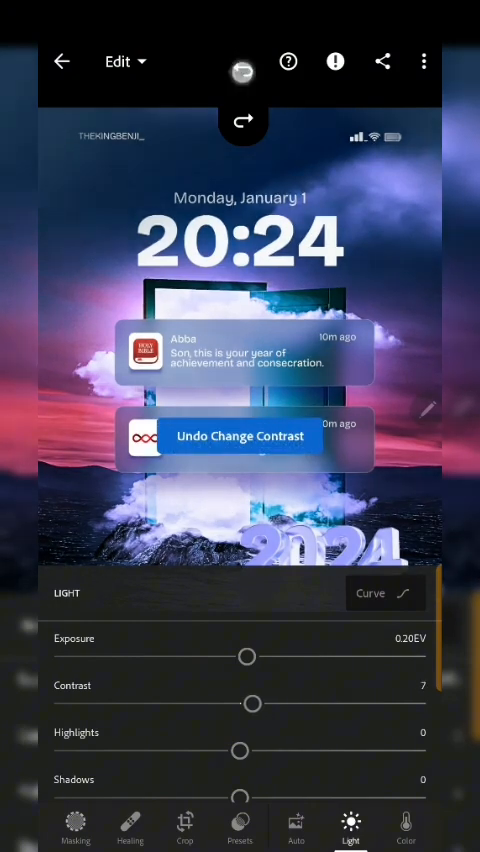
left_click(240, 436)
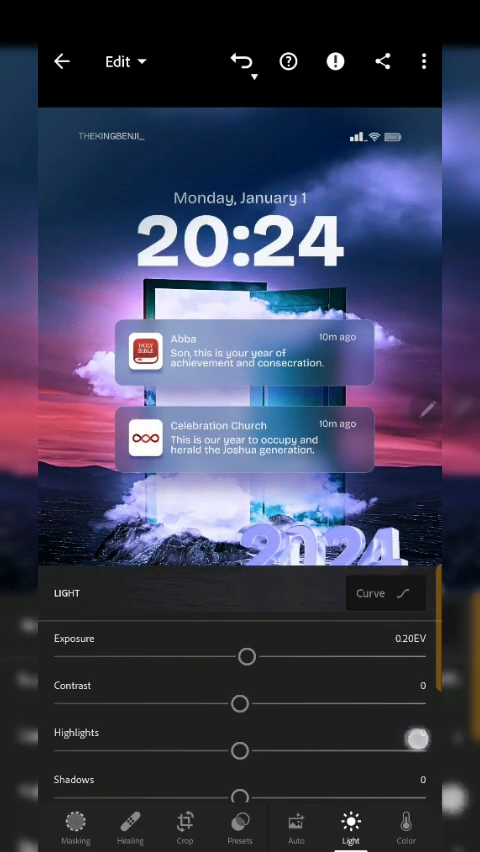
left_click_drag(418, 738, 262, 750)
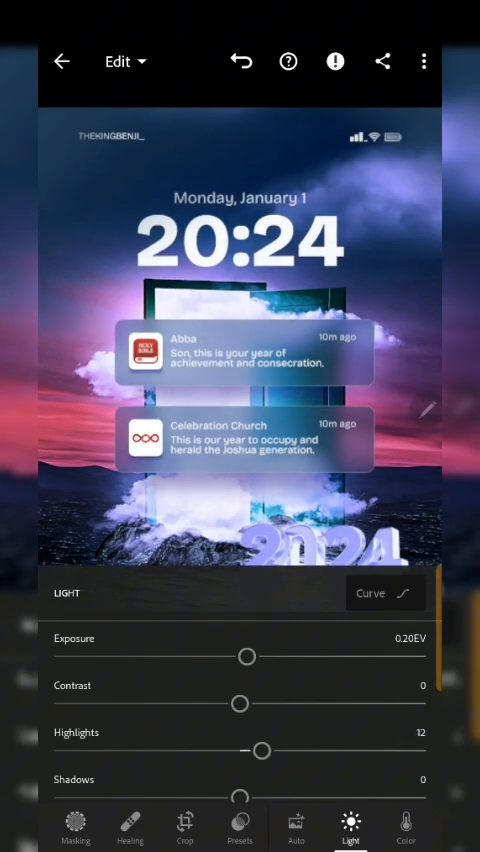
left_click_drag(262, 750, 272, 750)
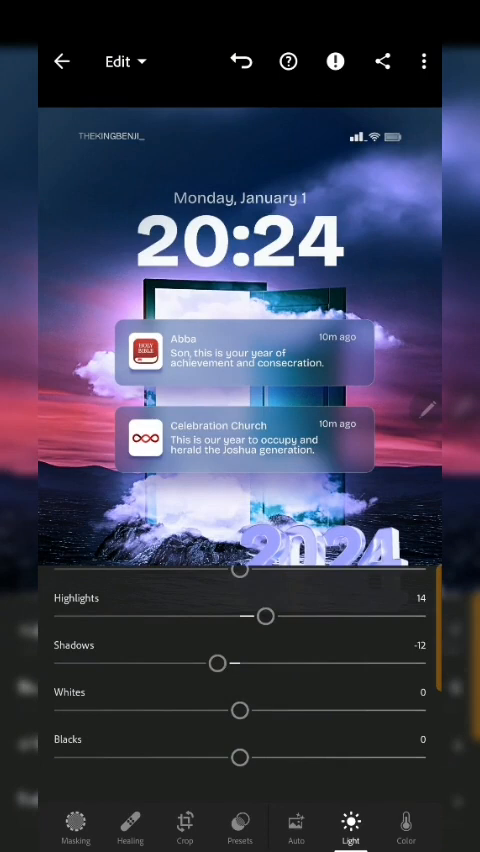
In Effects, set Texture to 15 and a darkening Vignette of -28.
left_click(332, 826)
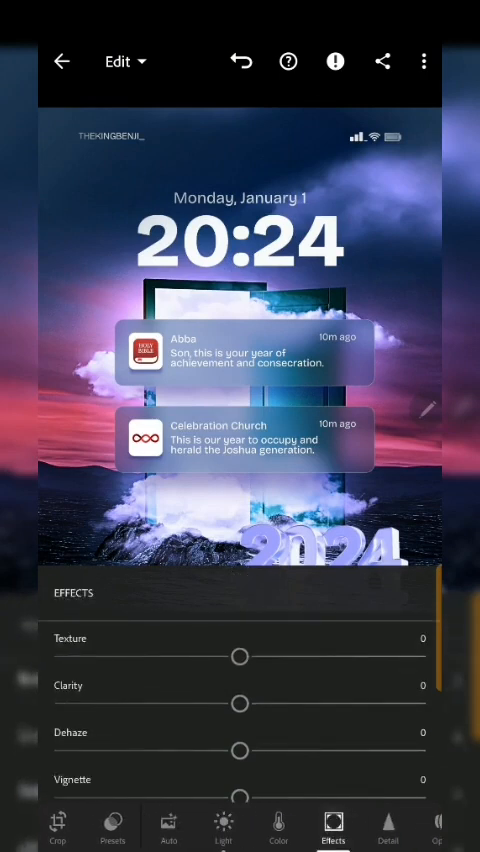
left_click_drag(238, 656, 260, 658)
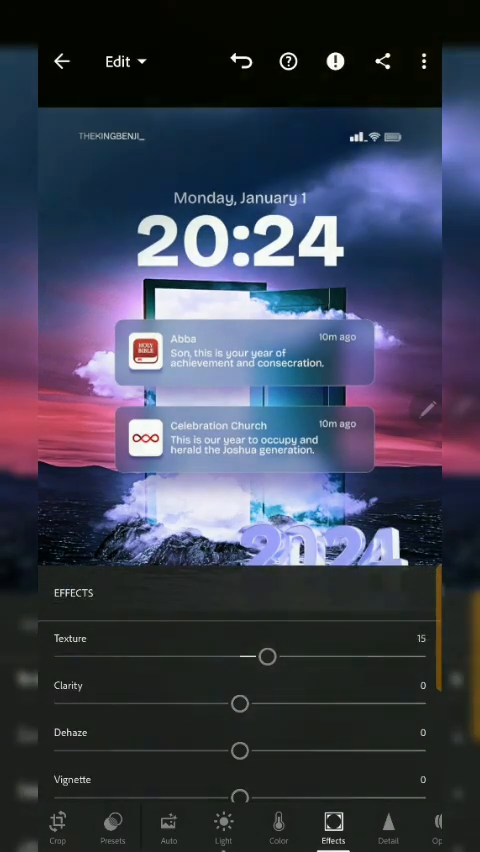
left_click_drag(266, 656, 274, 656)
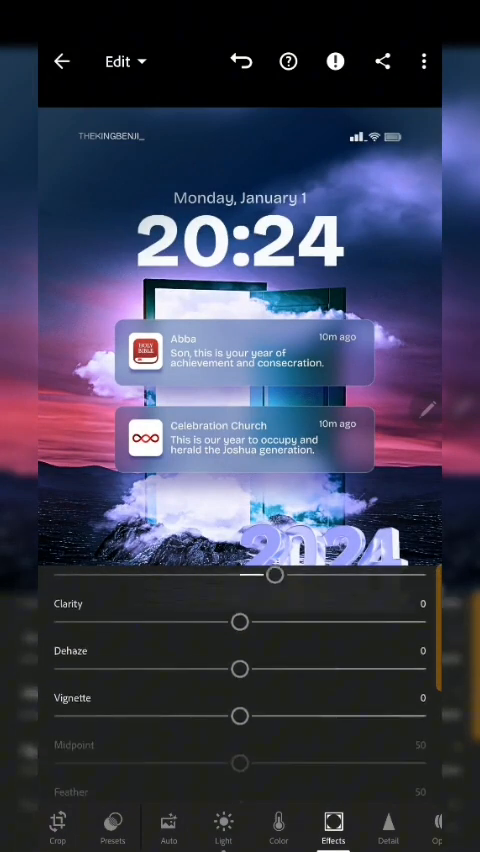
left_click_drag(240, 716, 196, 716)
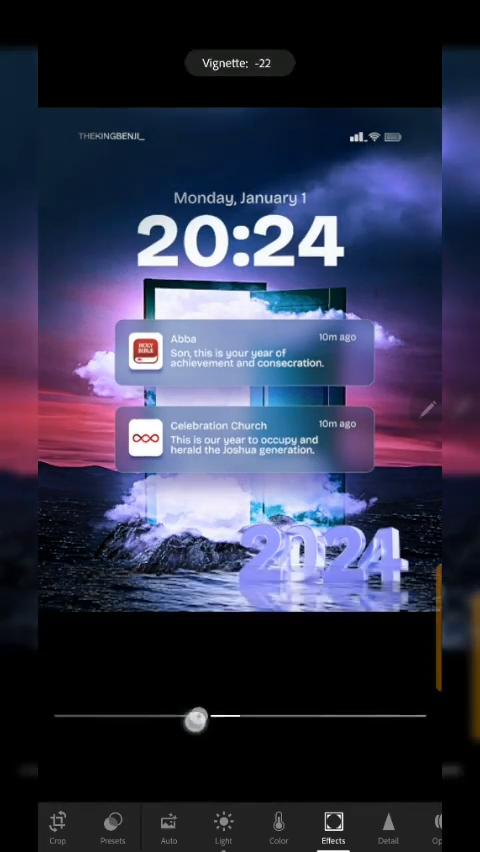
left_click_drag(200, 716, 182, 716)
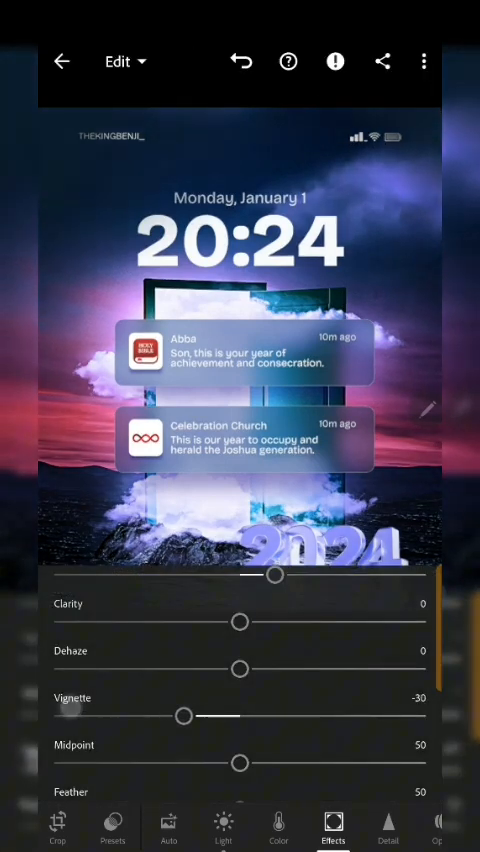
left_click_drag(184, 716, 190, 716)
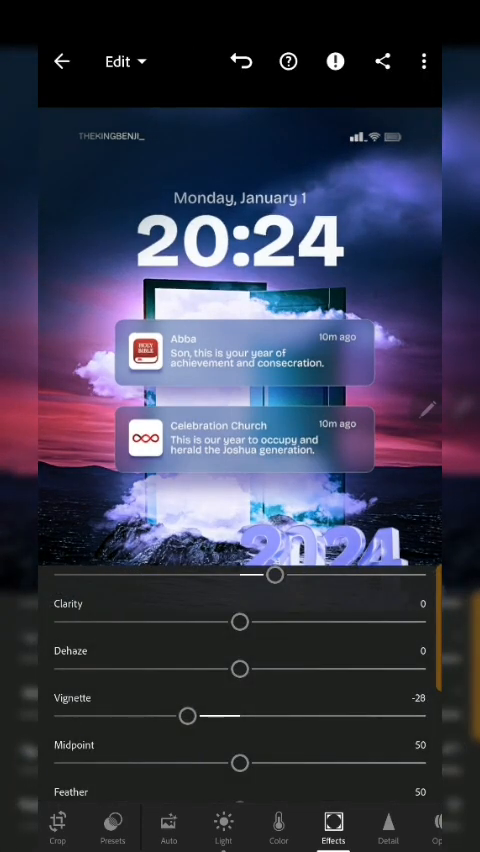
Pull the vignette Midpoint in to 24.
left_click_drag(120, 164, 284, 540)
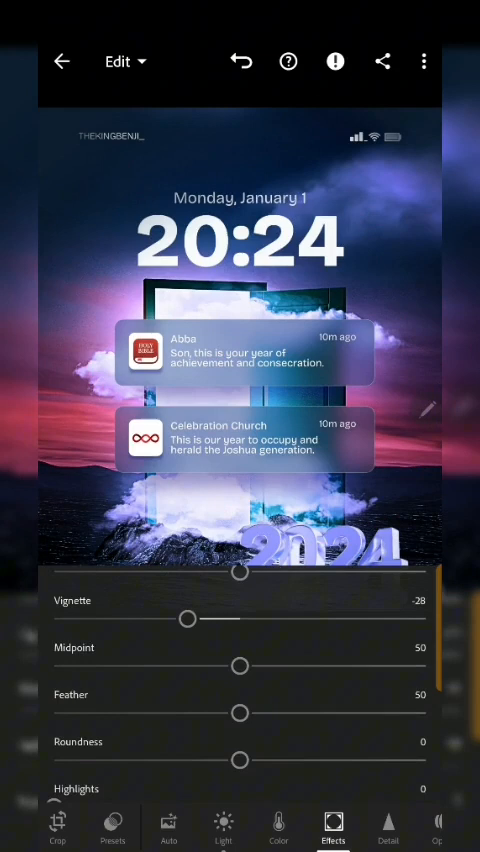
left_click_drag(240, 664, 296, 680)
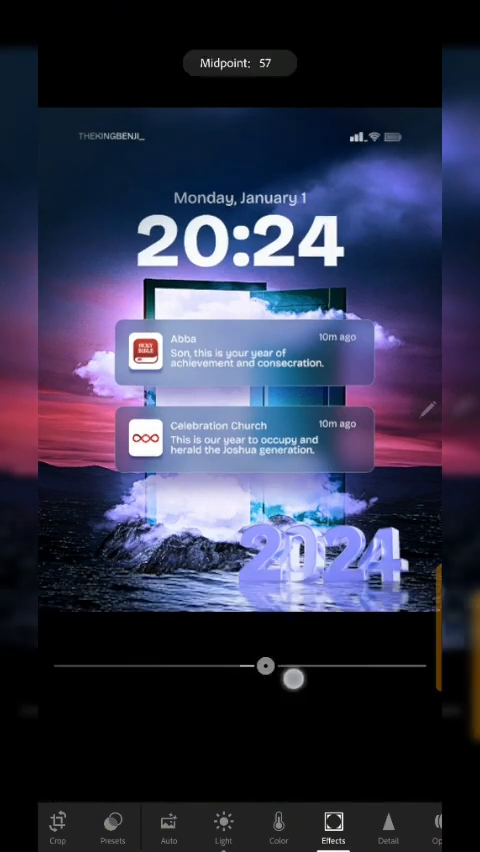
left_click_drag(292, 680, 192, 664)
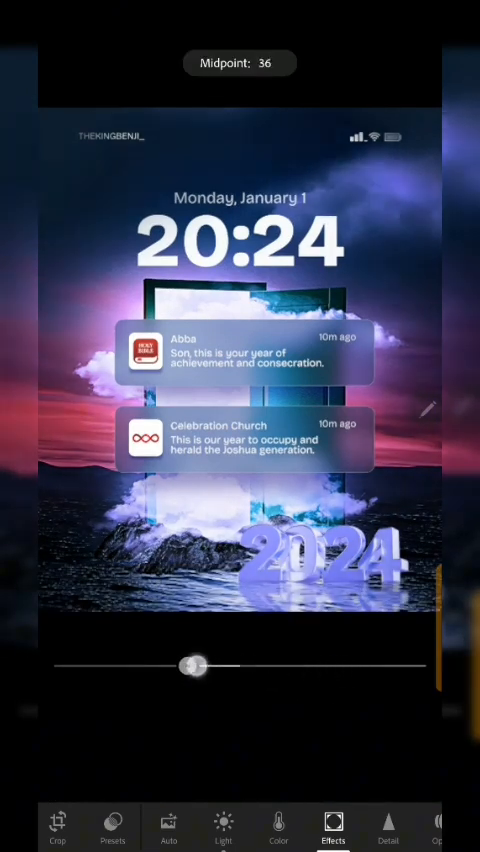
left_click_drag(192, 664, 90, 672)
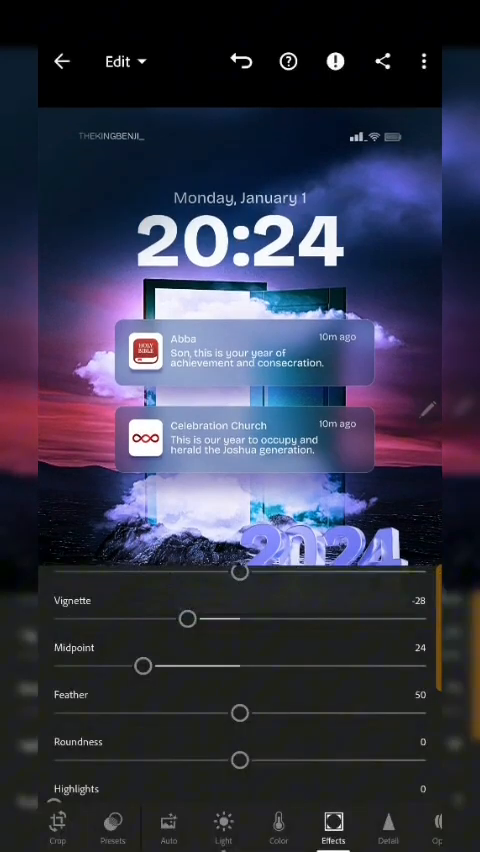
In Detail, set Sharpening to 94 and Detail to 47.
left_click(388, 824)
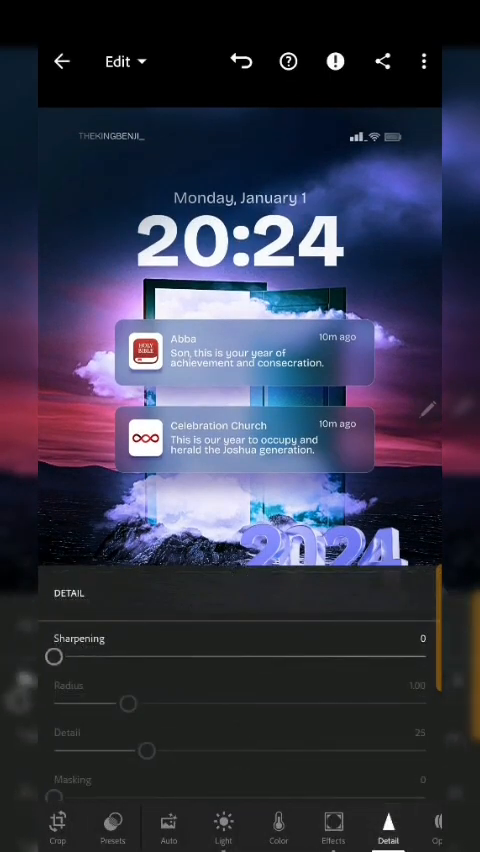
left_click_drag(54, 656, 296, 656)
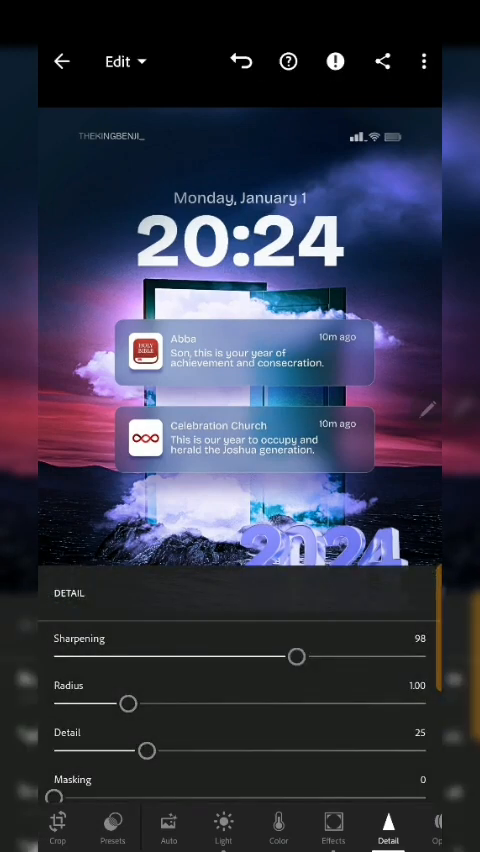
left_click_drag(296, 656, 290, 656)
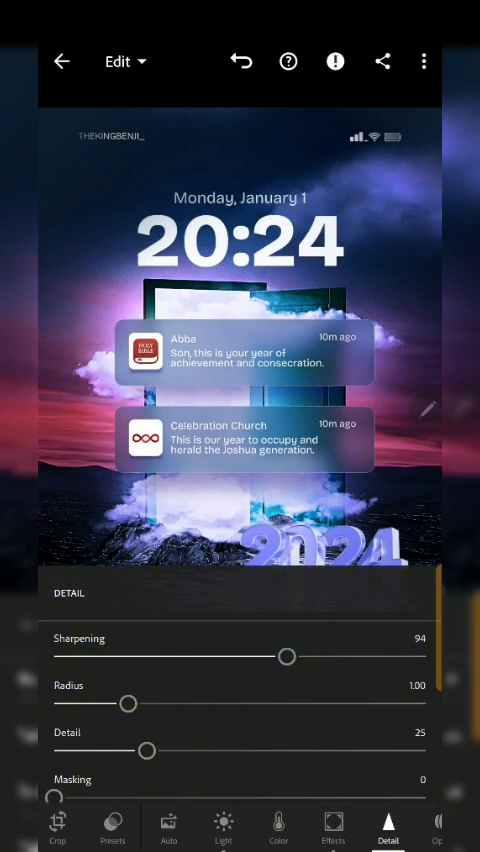
left_click_drag(150, 750, 278, 750)
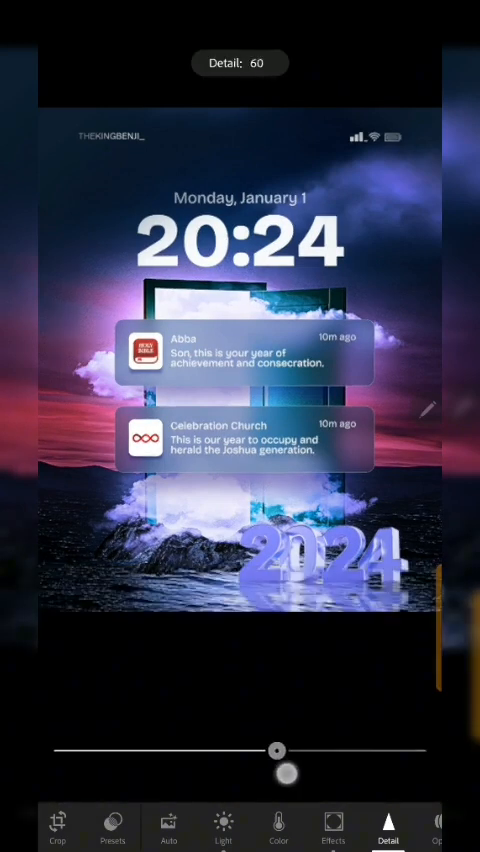
left_click_drag(276, 750, 224, 764)
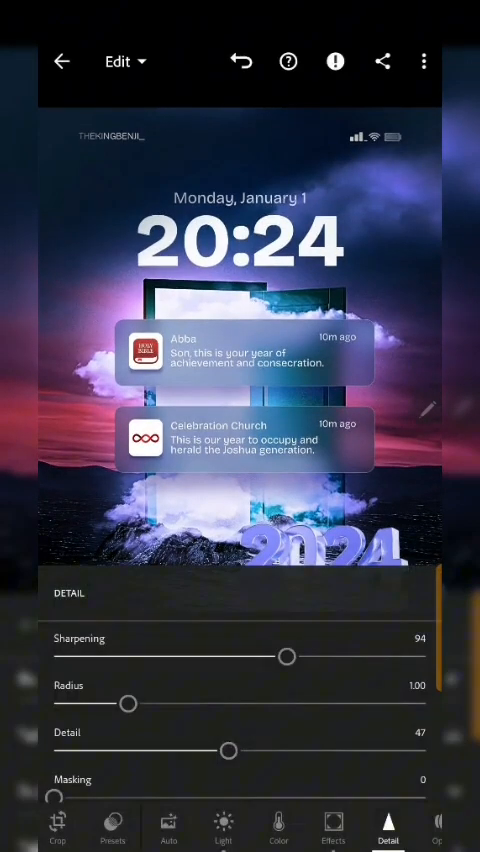
In Color, settle Vibrance at 1 and bring up the color grading wheels.
left_click(332, 828)
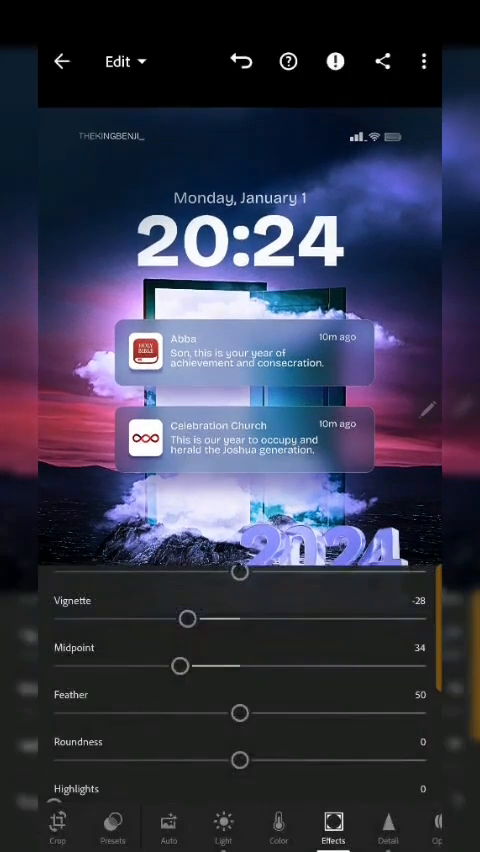
left_click(278, 828)
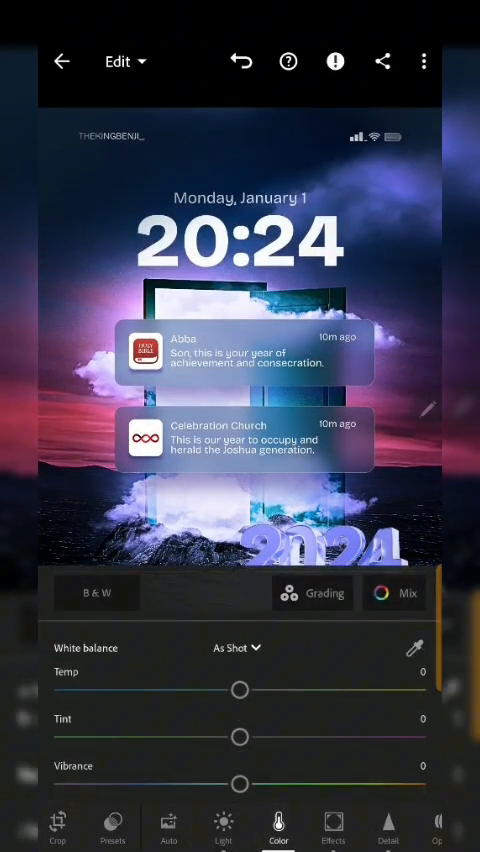
left_click_drag(240, 784, 248, 784)
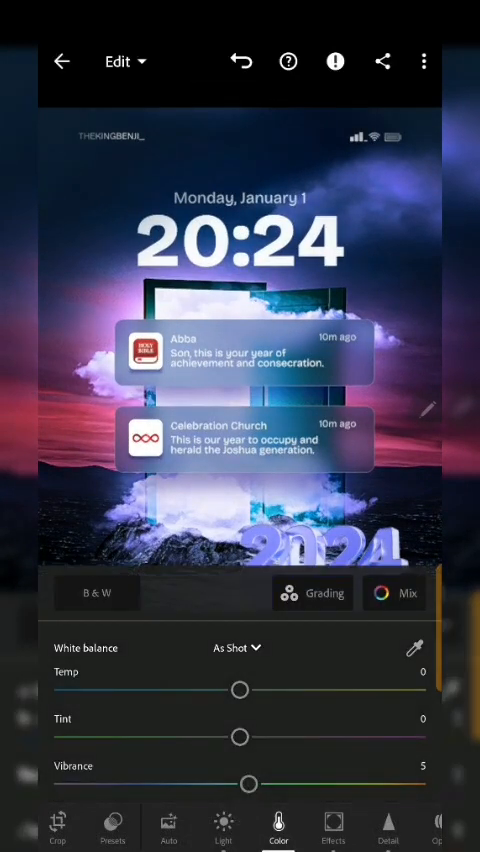
left_click_drag(250, 784, 70, 784)
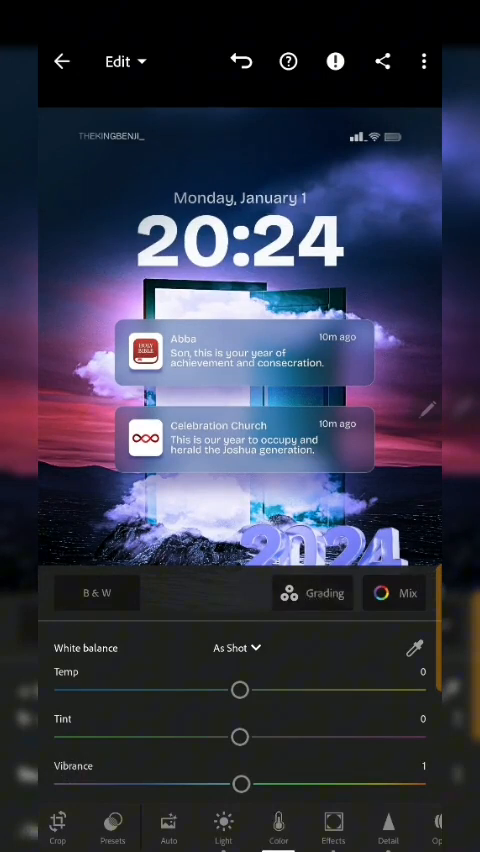
left_click(312, 592)
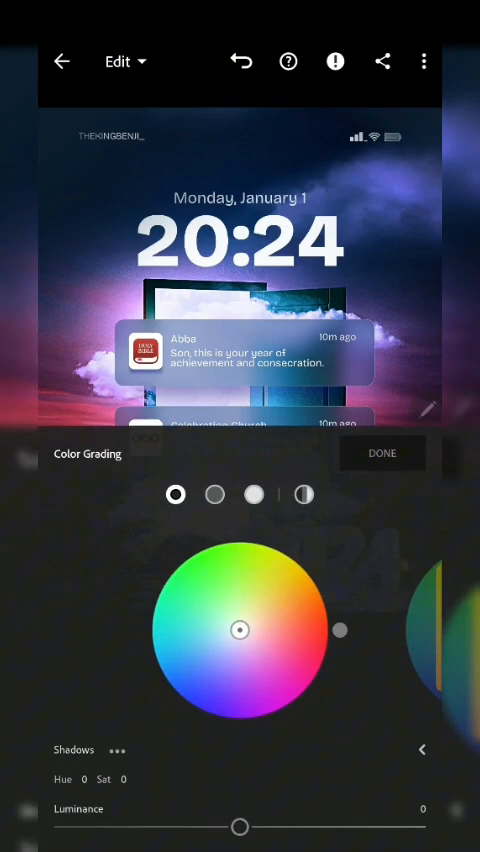
Tint the Shadows wheel blue at hue 241, saturation 31.
left_click(214, 496)
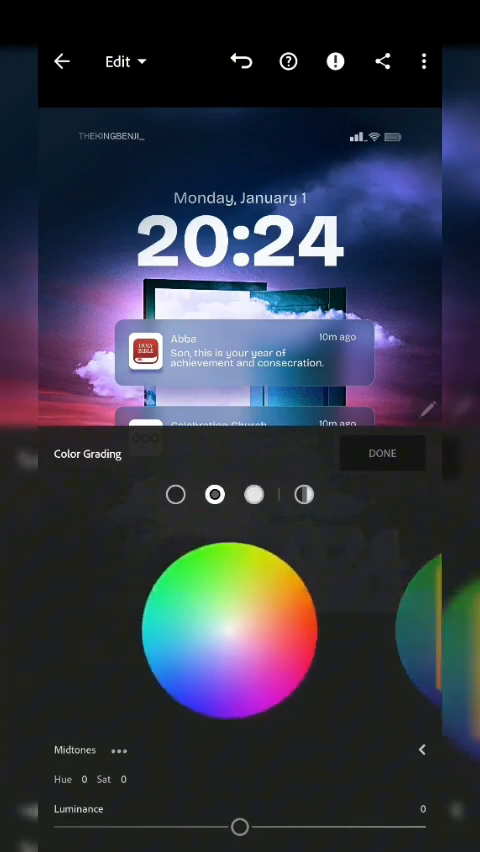
left_click(178, 496)
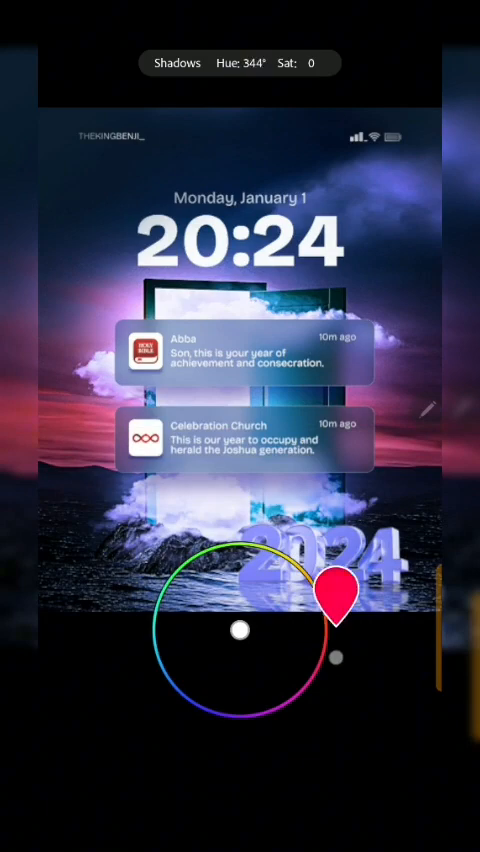
left_click_drag(336, 592, 196, 660)
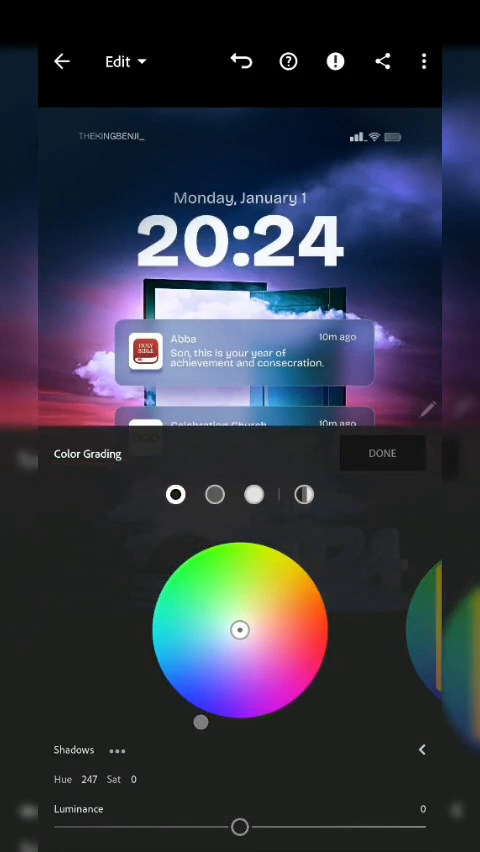
left_click_drag(240, 628, 200, 664)
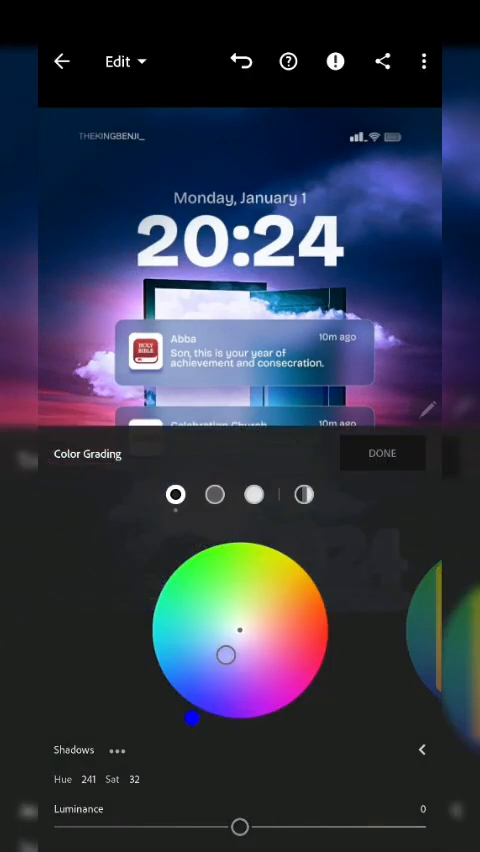
left_click_drag(238, 628, 224, 600)
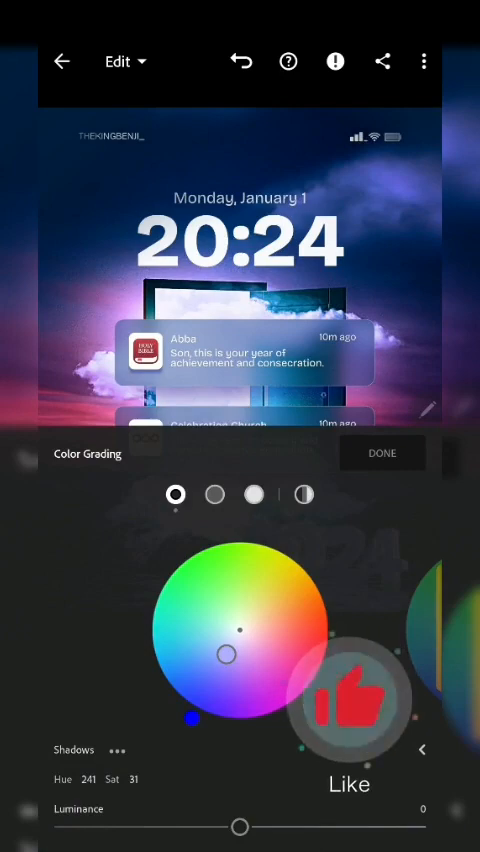
left_click(382, 452)
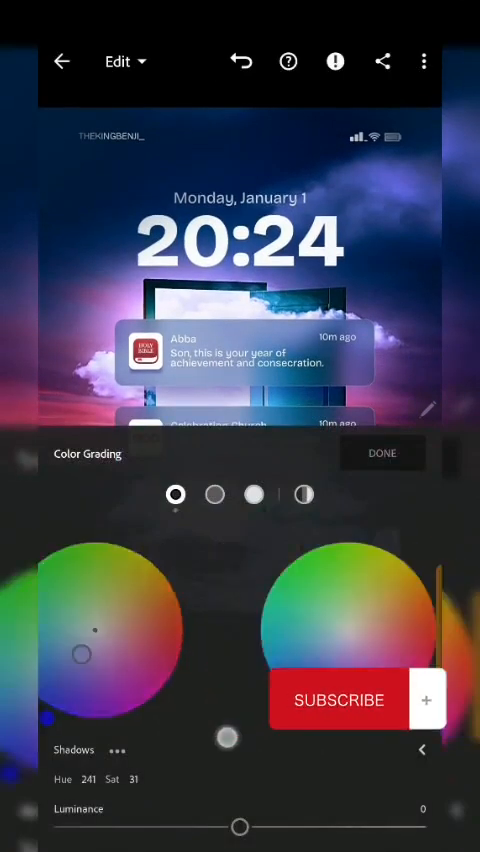
Tint the Highlights wheel blue at hue 249, saturation 52, finishing color grading.
left_click(254, 494)
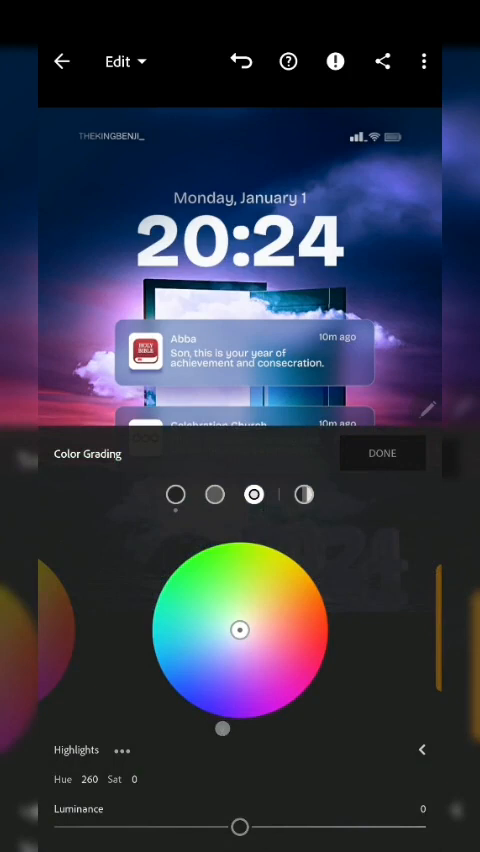
left_click_drag(236, 628, 204, 664)
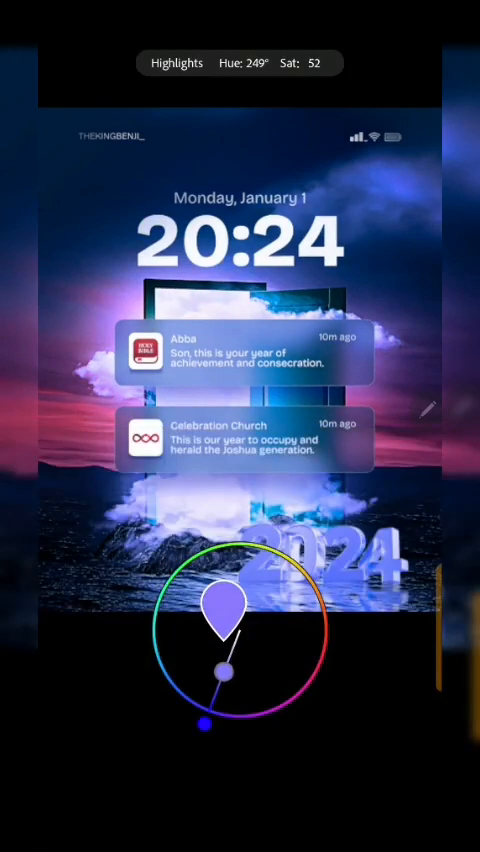
left_click_drag(220, 672, 224, 664)
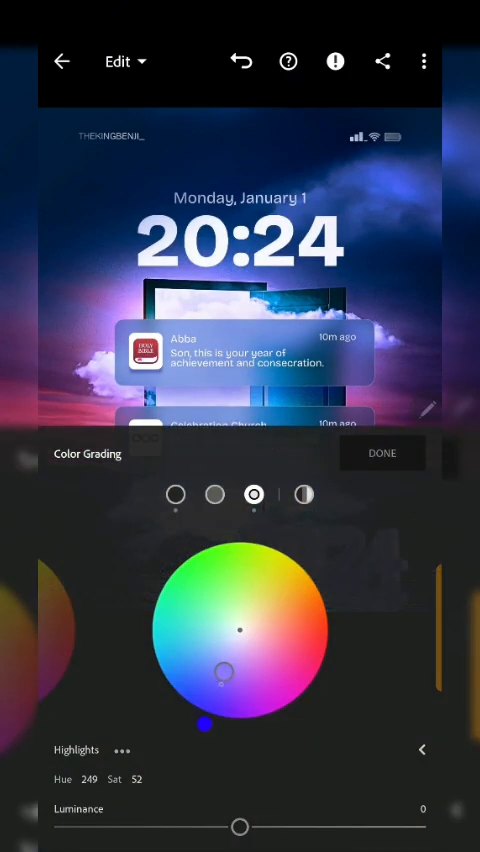
left_click_drag(224, 672, 224, 676)
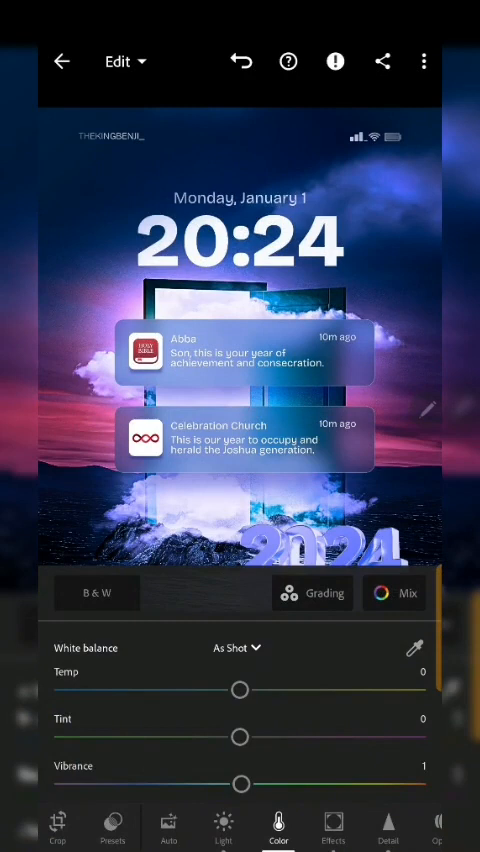
Boost Vibrance to 35 and nudge Tint to 2.
left_click_drag(240, 784, 302, 784)
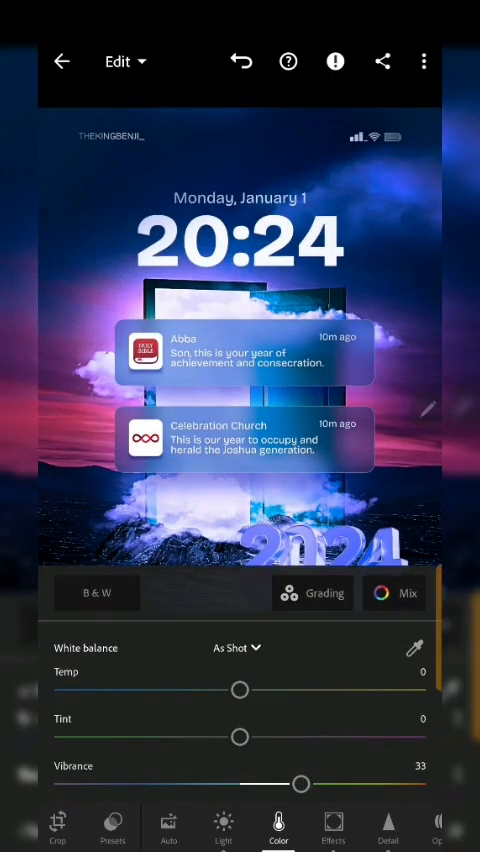
left_click_drag(300, 784, 304, 784)
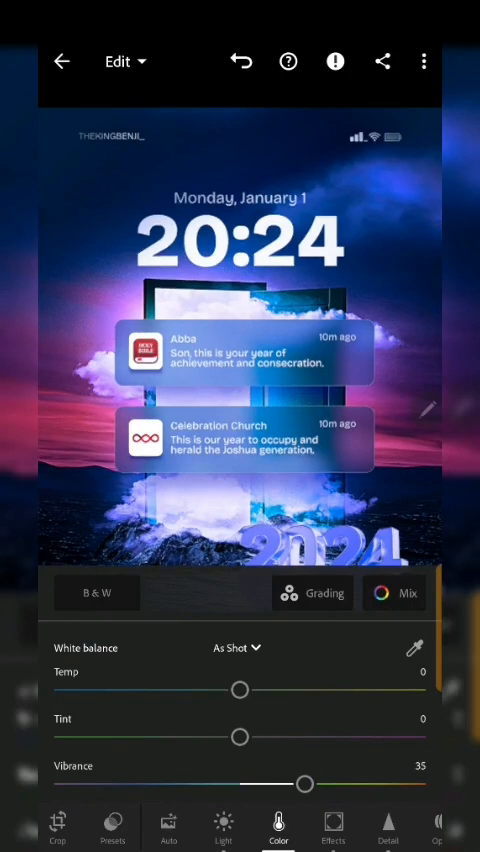
left_click_drag(236, 736, 244, 736)
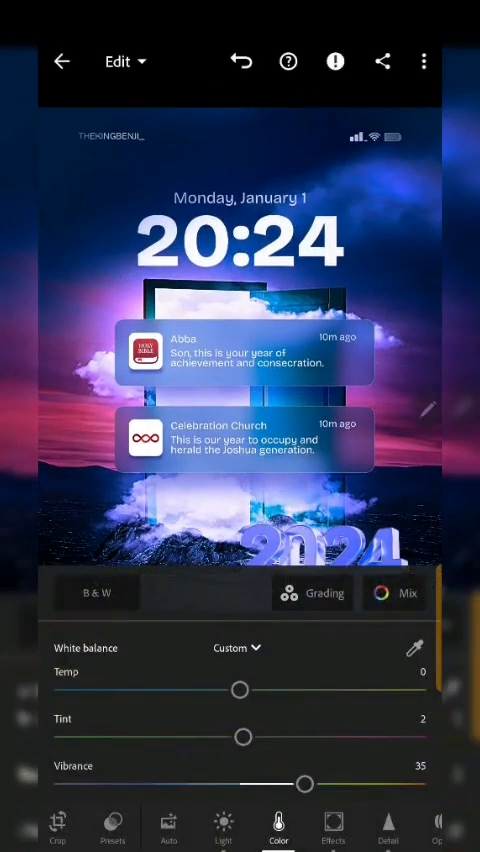
In Effects, try a vignette Midpoint of 75, then settle it at 30.
left_click(332, 828)
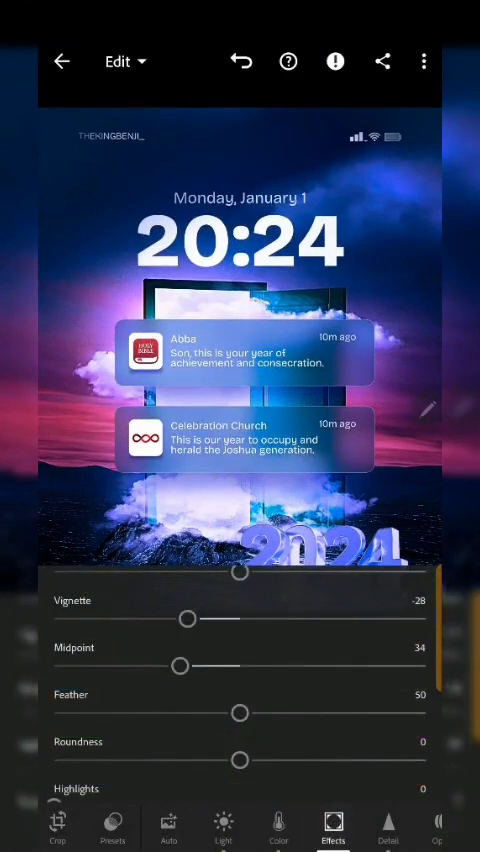
left_click_drag(180, 664, 184, 664)
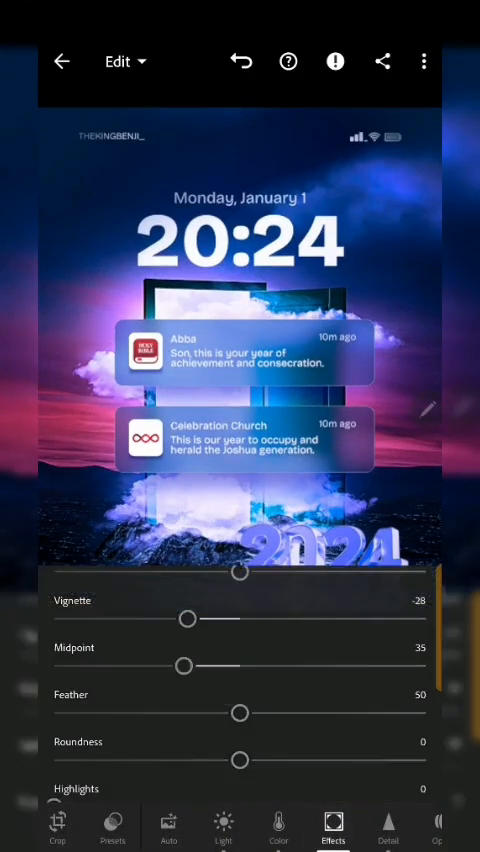
left_click_drag(184, 666, 318, 666)
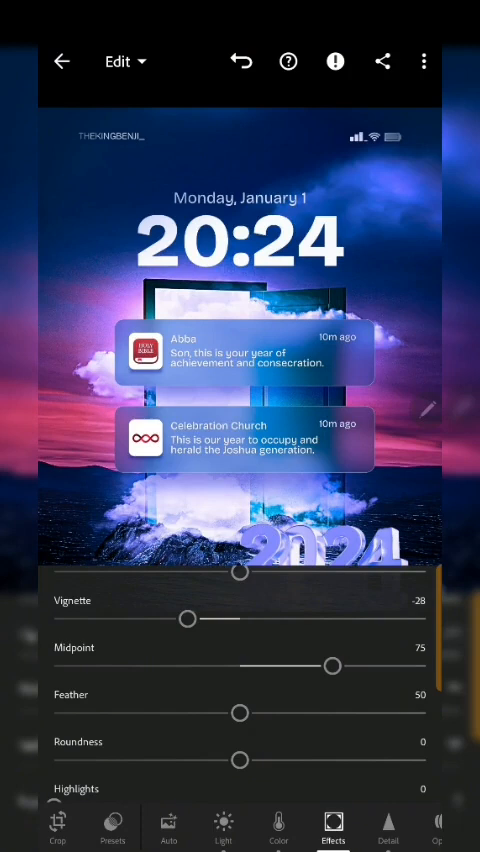
left_click_drag(332, 664, 336, 664)
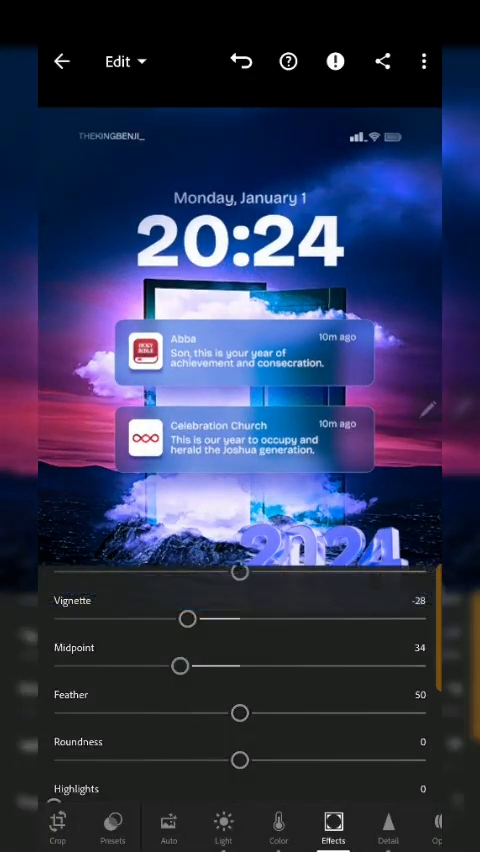
left_click_drag(180, 664, 166, 664)
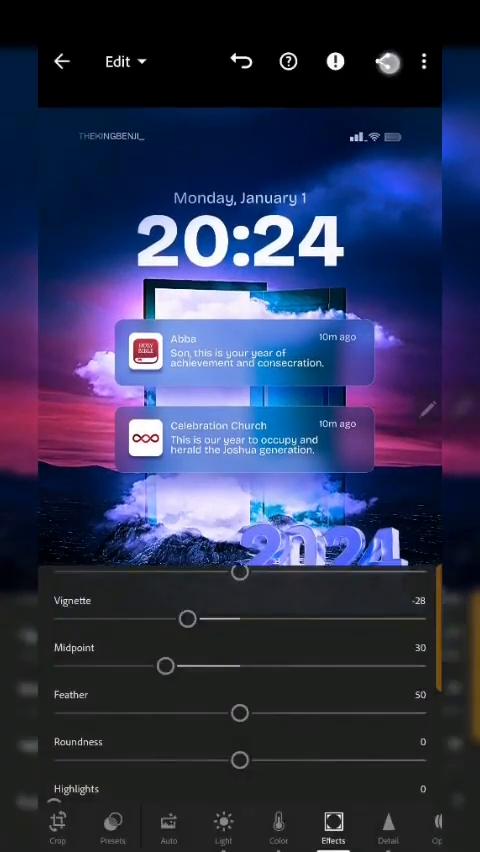
Export the edited flyer to the camera roll and dismiss the Export Completed notice.
left_click(384, 62)
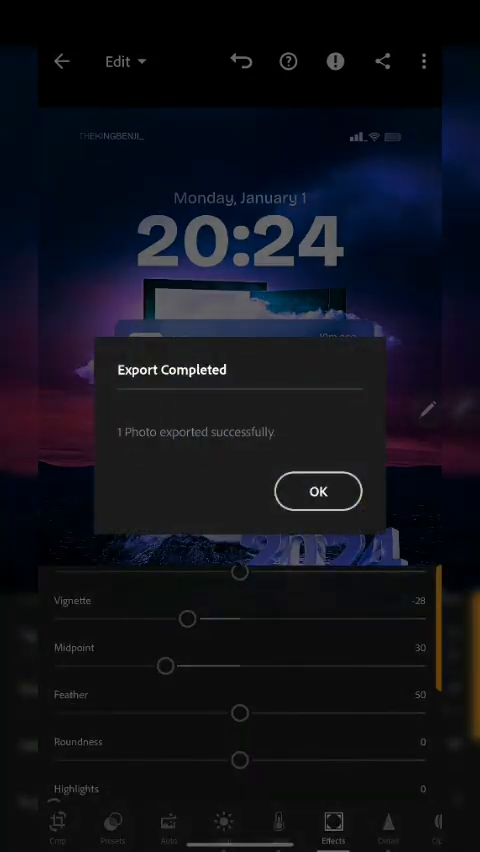
left_click(318, 492)
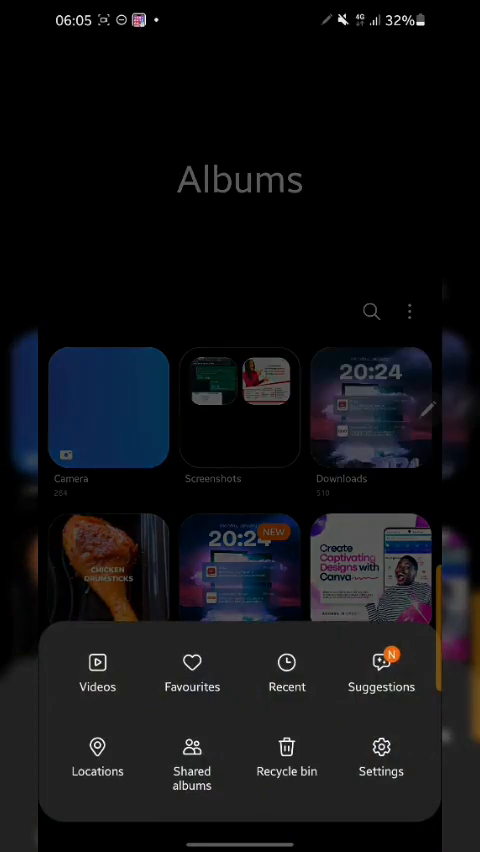
View the exported 2024 flyer full-screen in Samsung Gallery and return to the Recent album.
left_click(372, 408)
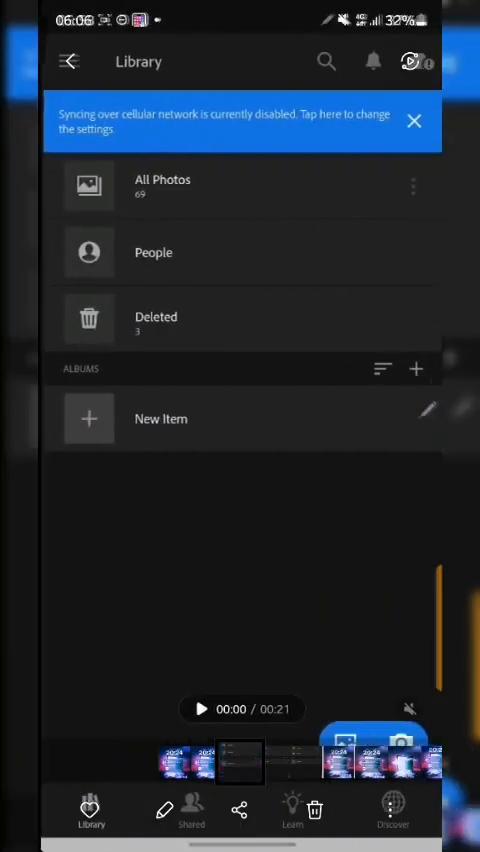
left_click(204, 708)
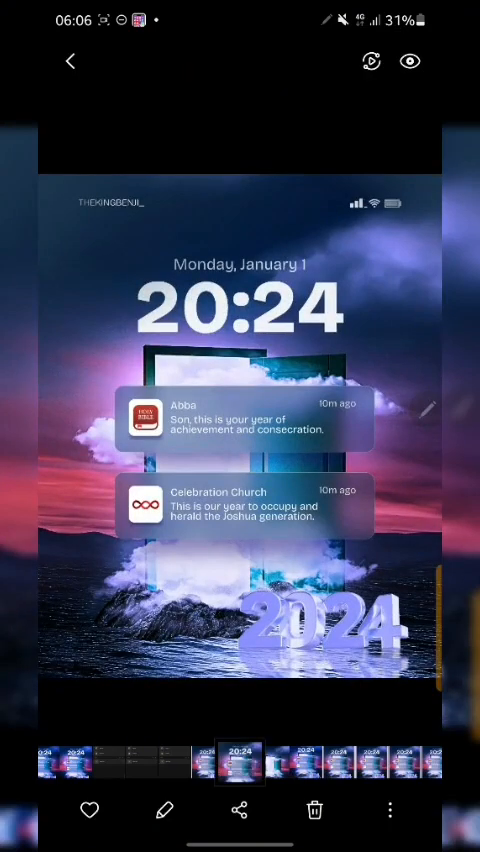
left_click(68, 60)
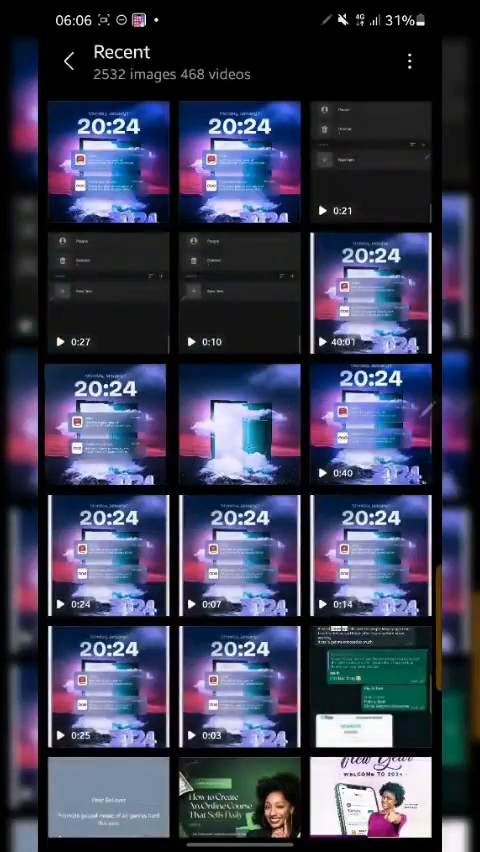